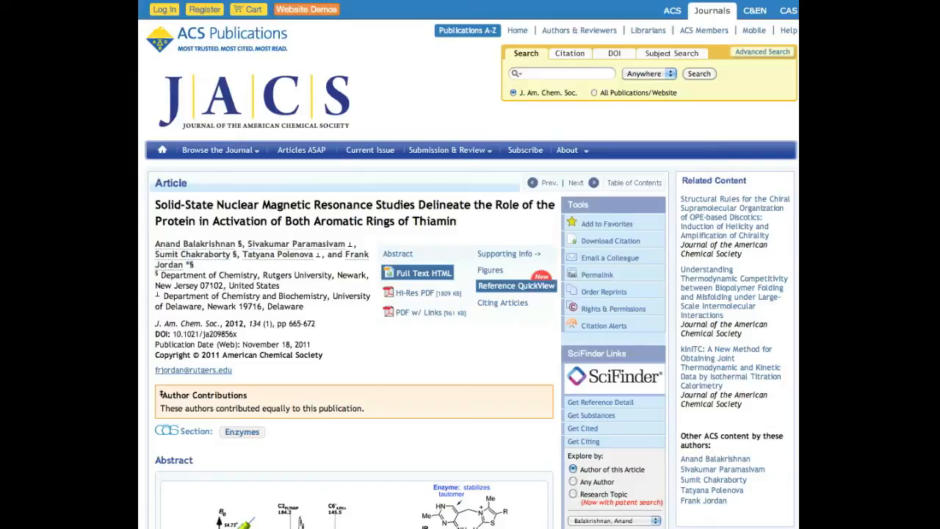
mouse_move(476, 464)
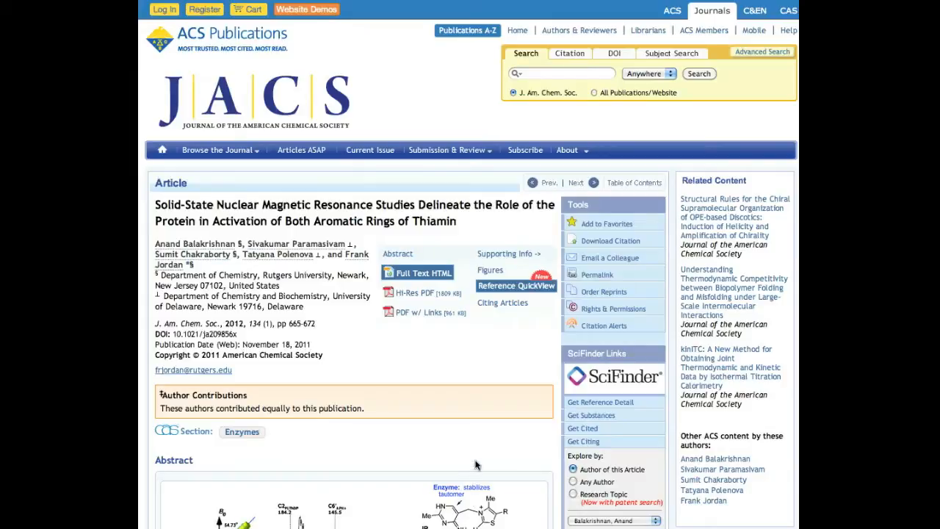
mouse_move(523, 357)
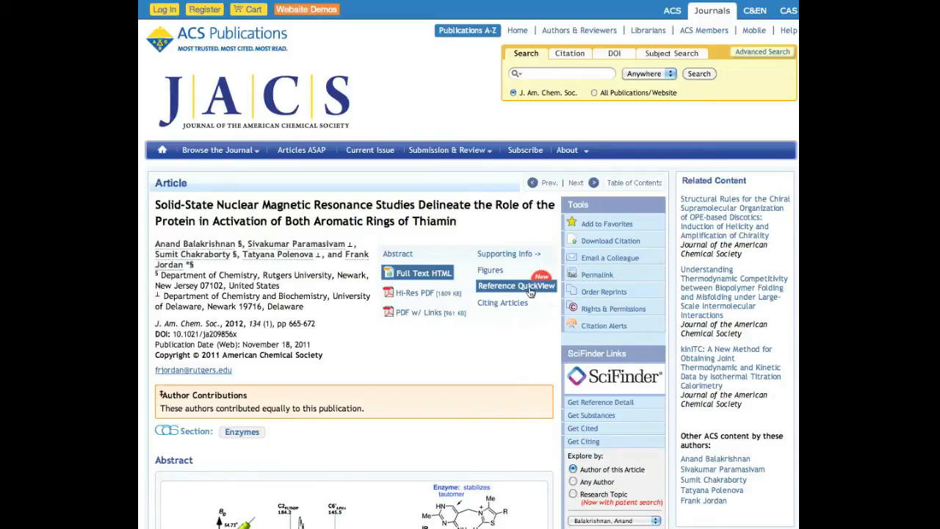
mouse_move(516, 285)
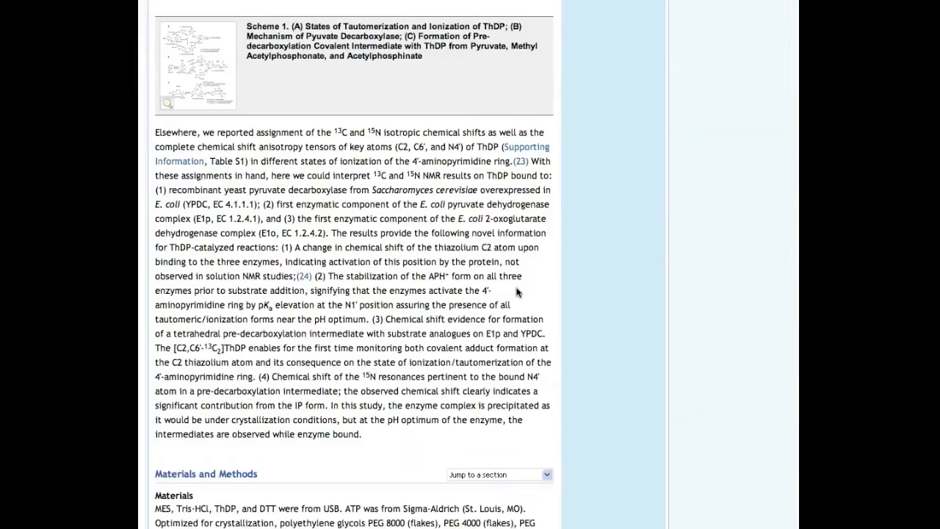
Preview citation 24, list all references, then close the reference 6 preview
click(304, 275)
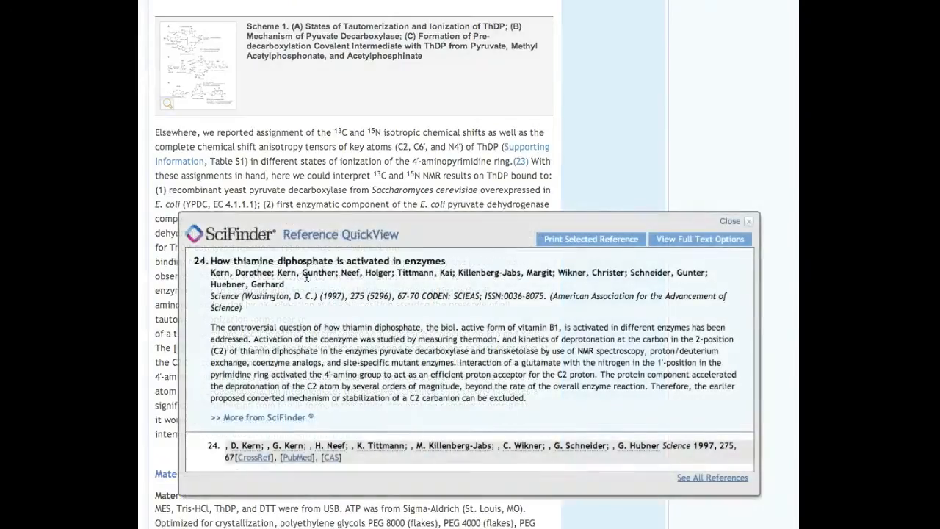
click(730, 221)
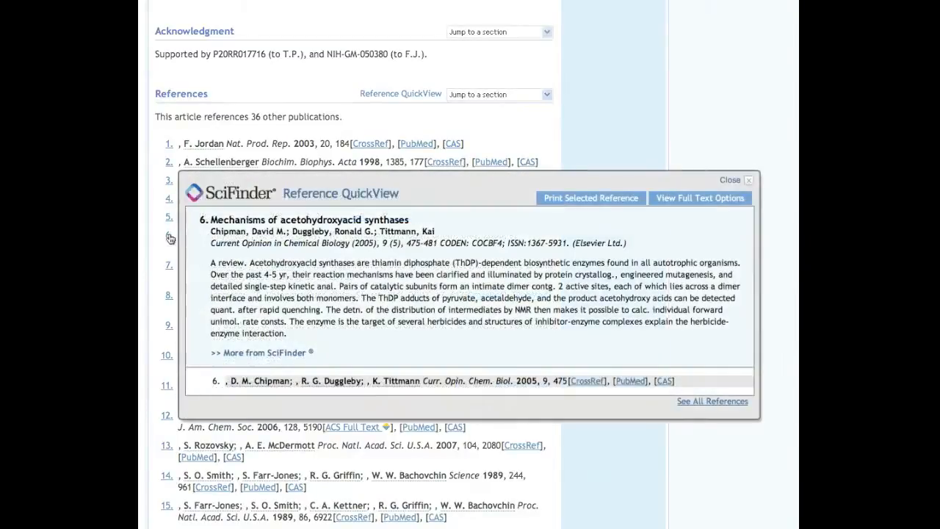
click(730, 180)
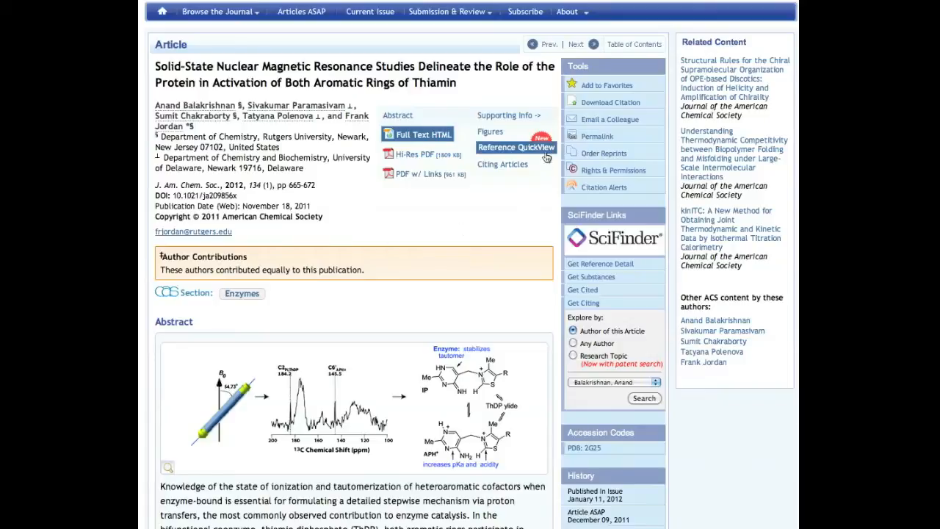
Open Reference QuickView to show reference 1's SciFinder abstract with the reference list
click(515, 146)
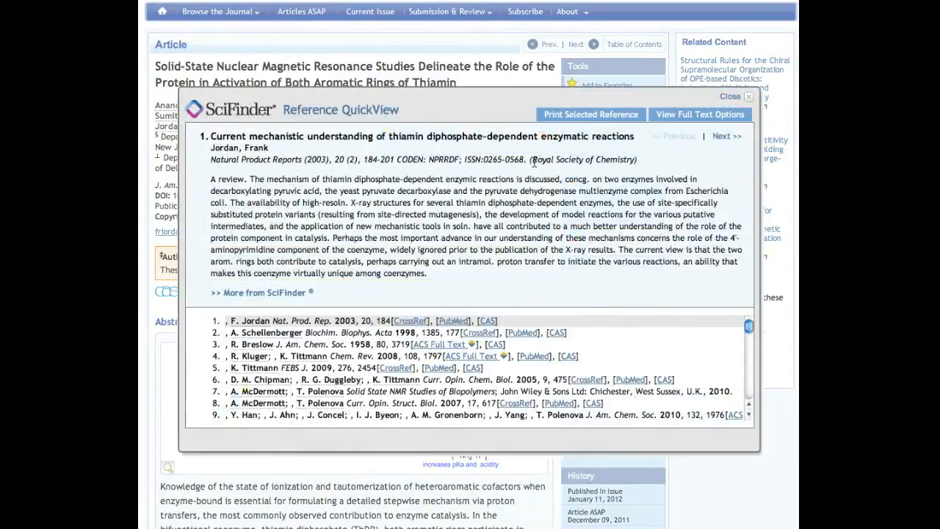
mouse_move(518, 171)
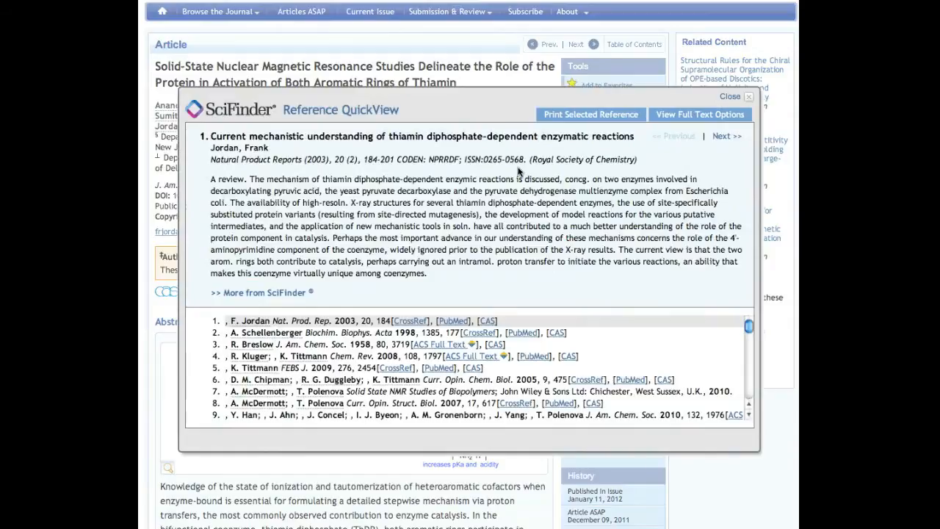
mouse_move(247, 115)
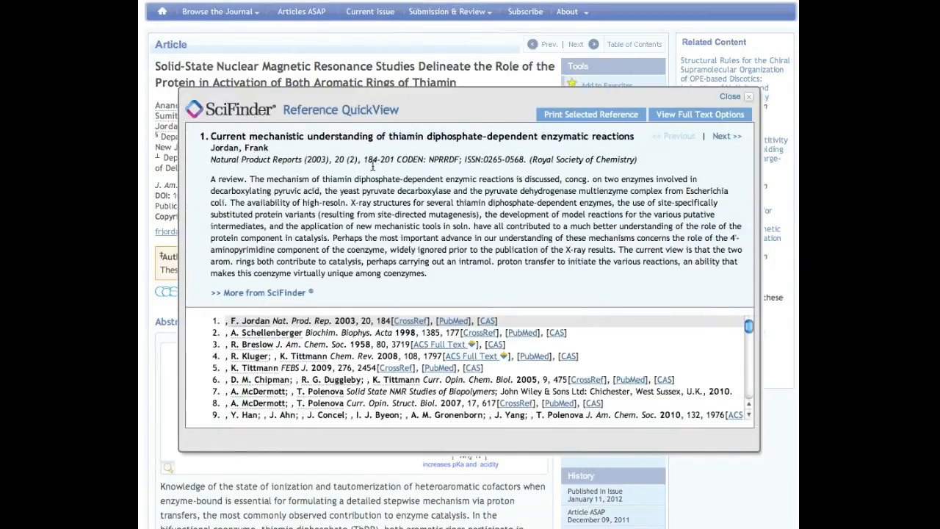
mouse_move(417, 171)
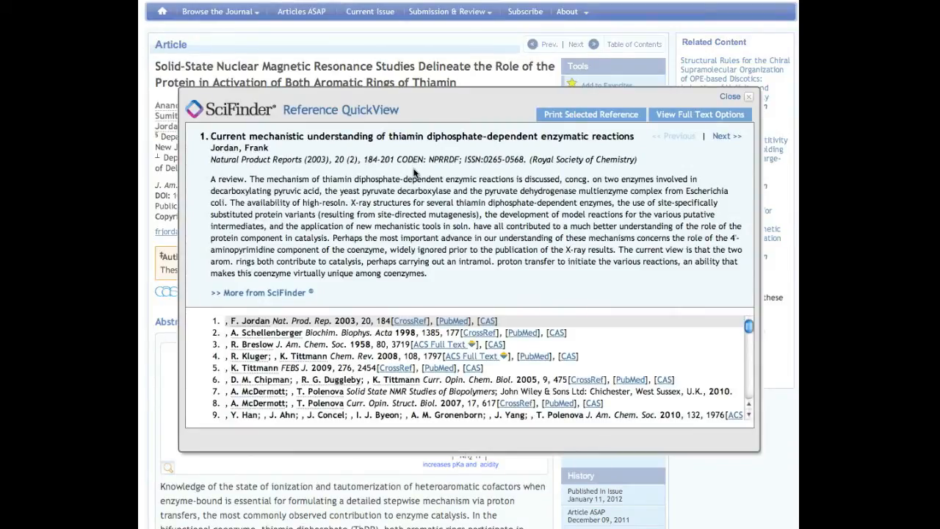
mouse_move(689, 158)
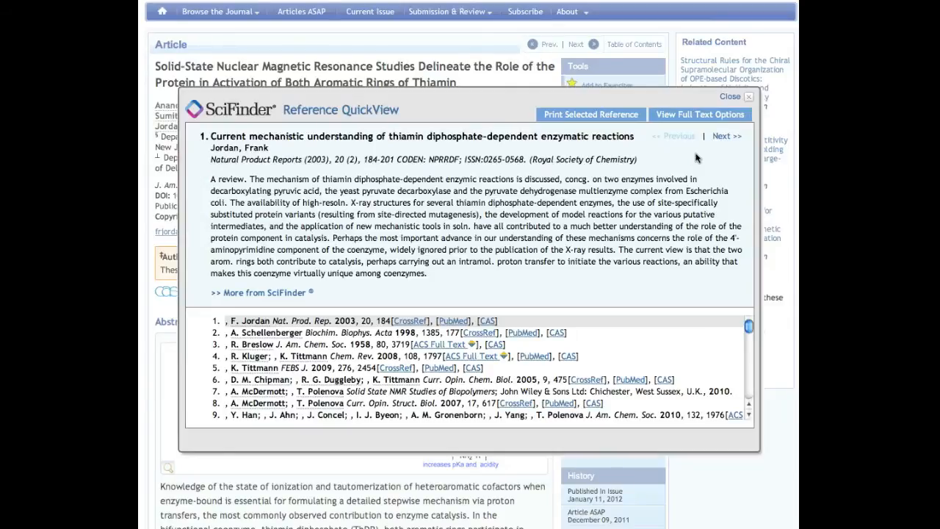
Step from reference 2 back to 1, view its full-text options, and return to the article
click(727, 136)
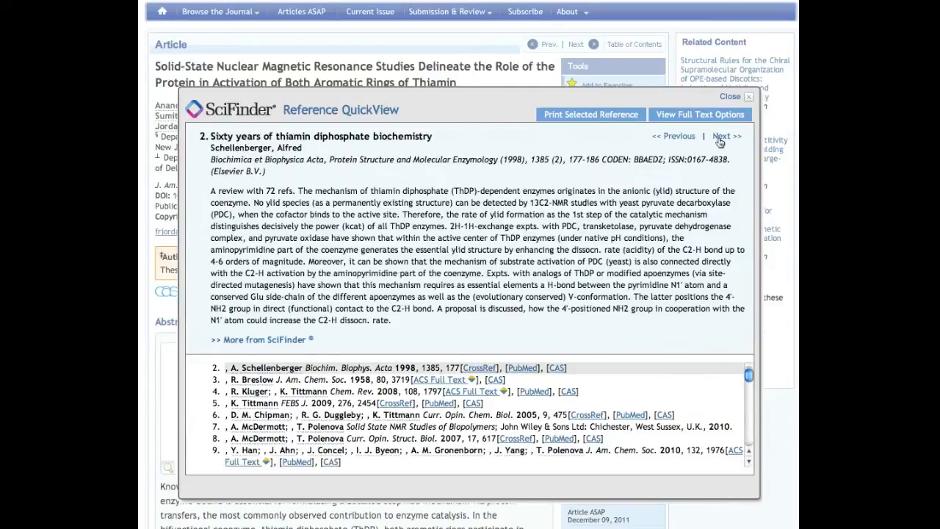
click(671, 136)
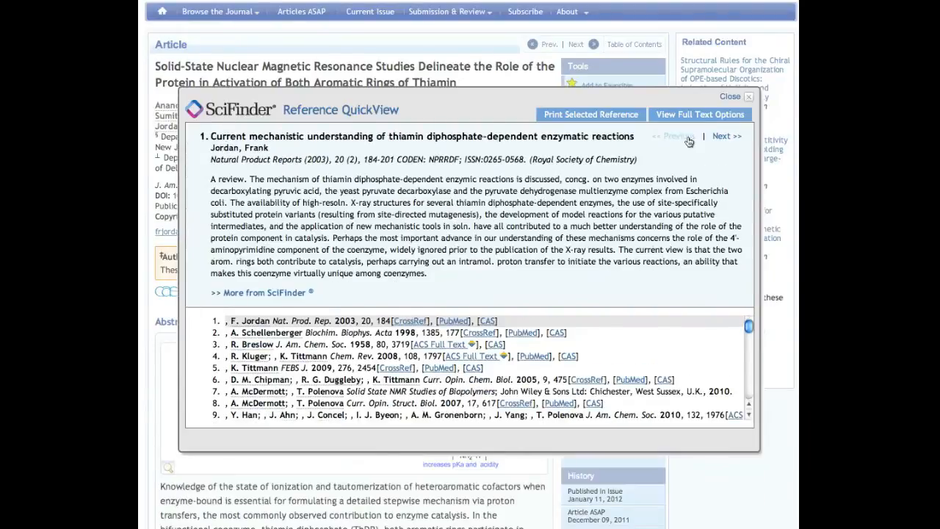
scroll(down, 3)
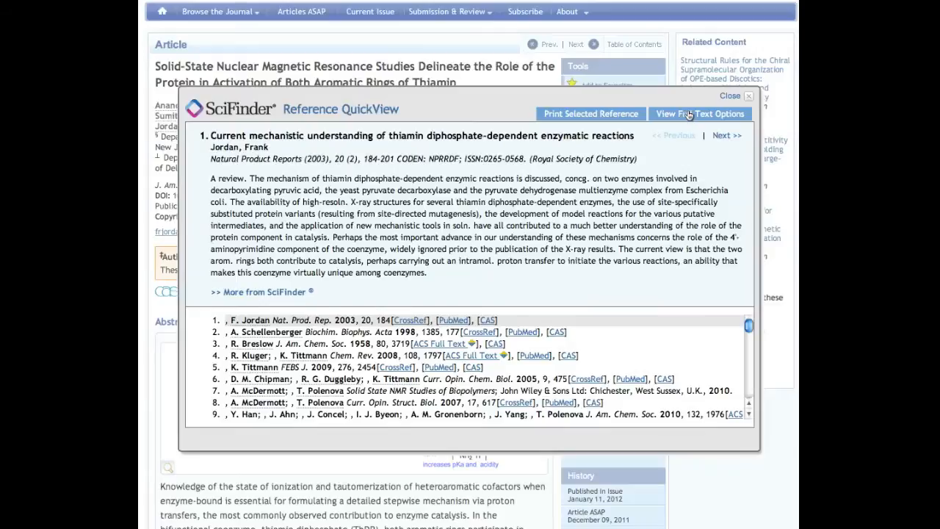
click(700, 113)
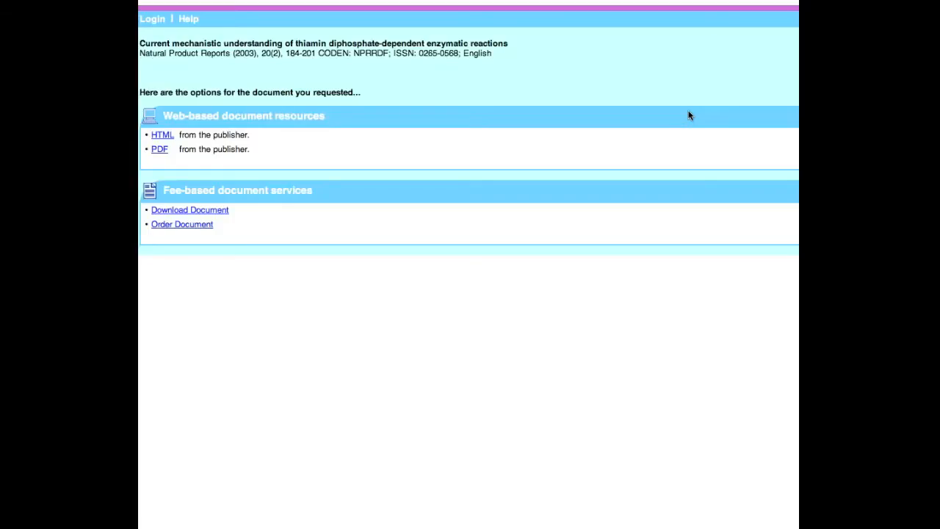
click(162, 134)
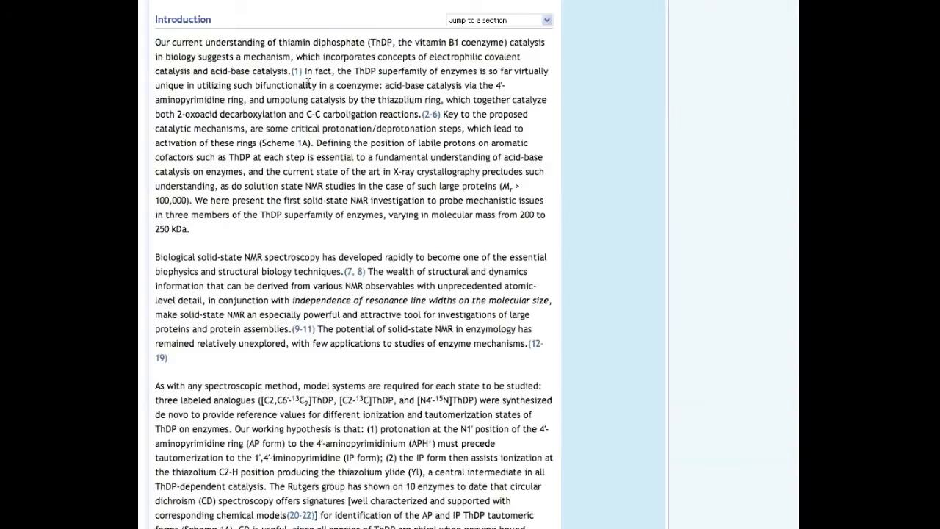
Preview Introduction citation 1 and expand QuickView to list all references
click(296, 72)
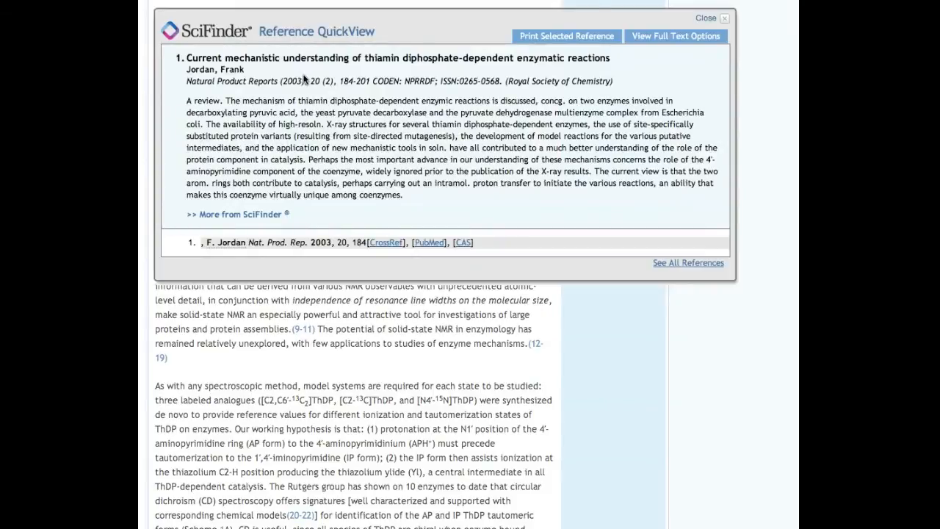
mouse_move(535, 218)
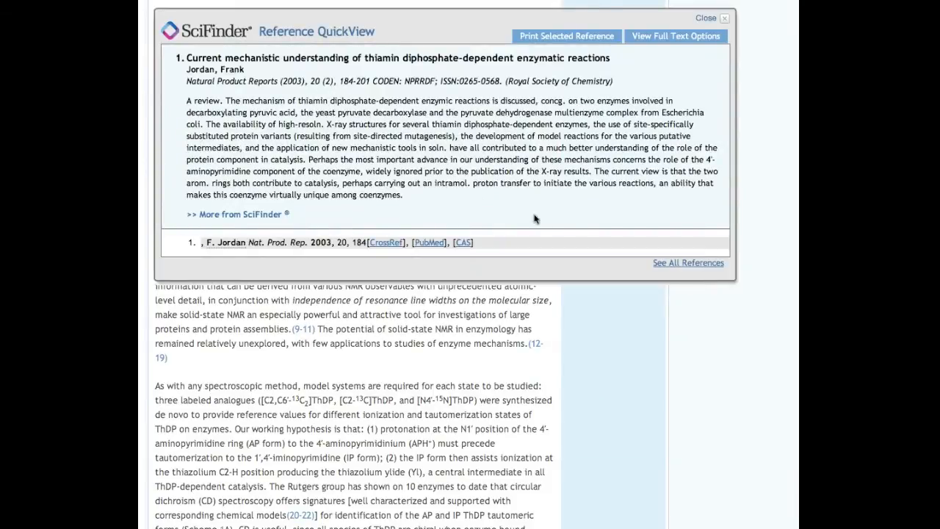
click(687, 262)
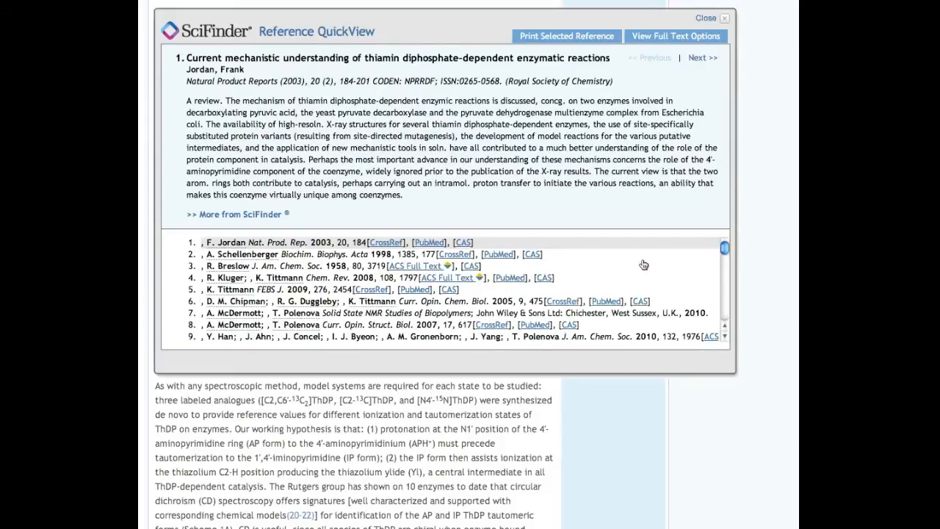
mouse_move(608, 261)
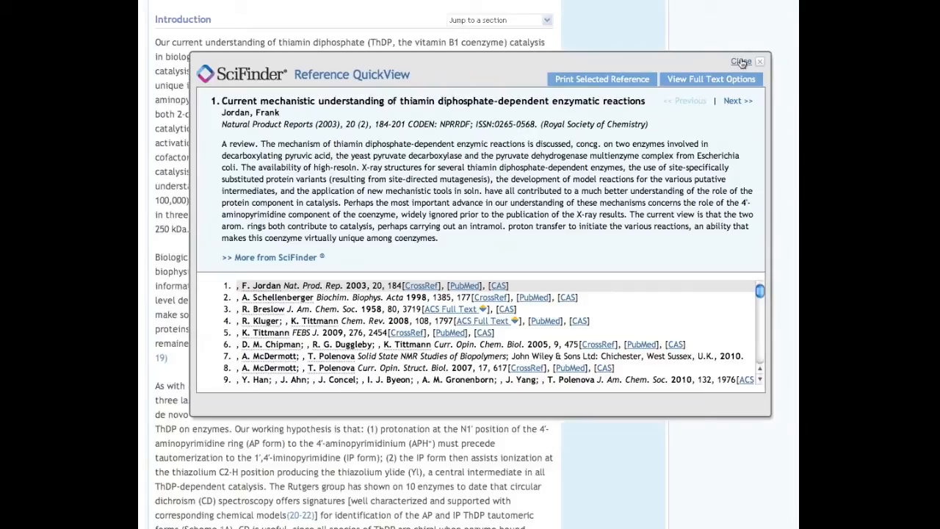
mouse_move(732, 41)
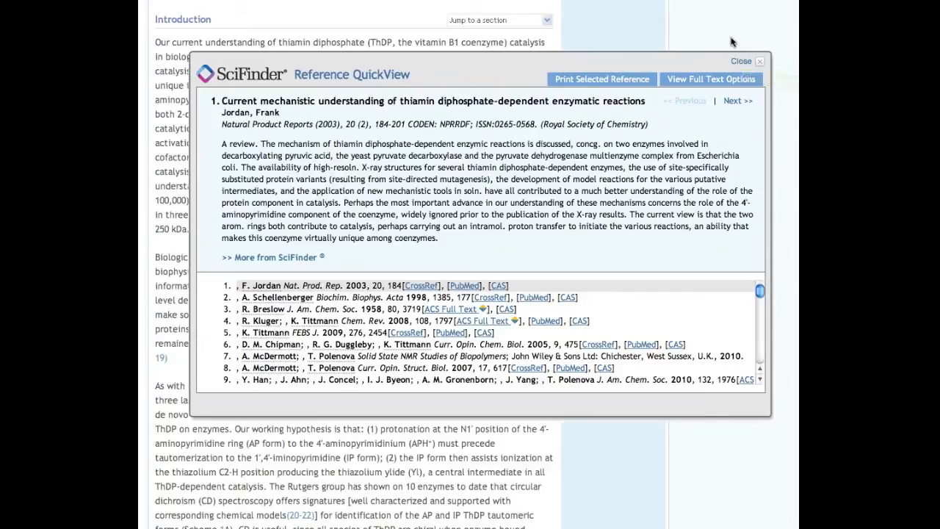
Close the SciFinder Reference QuickView pop-up from its top-right Close link
click(741, 60)
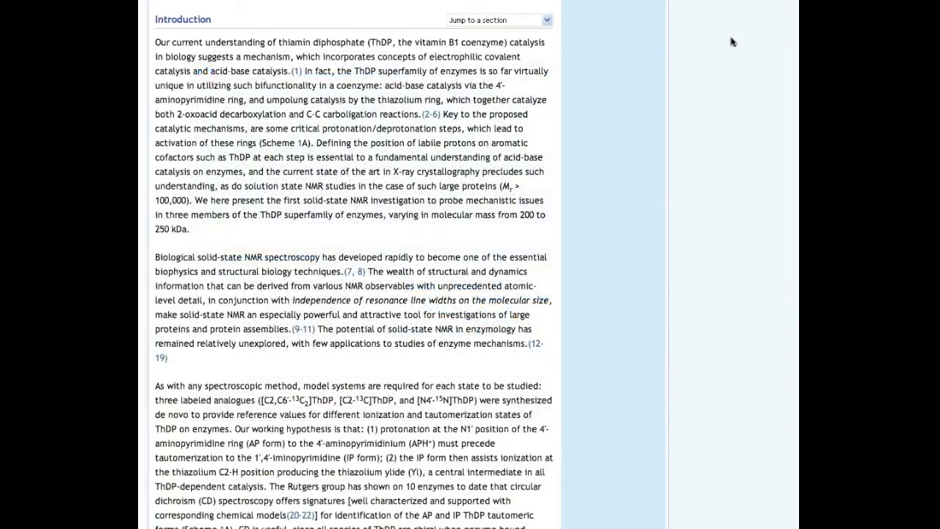